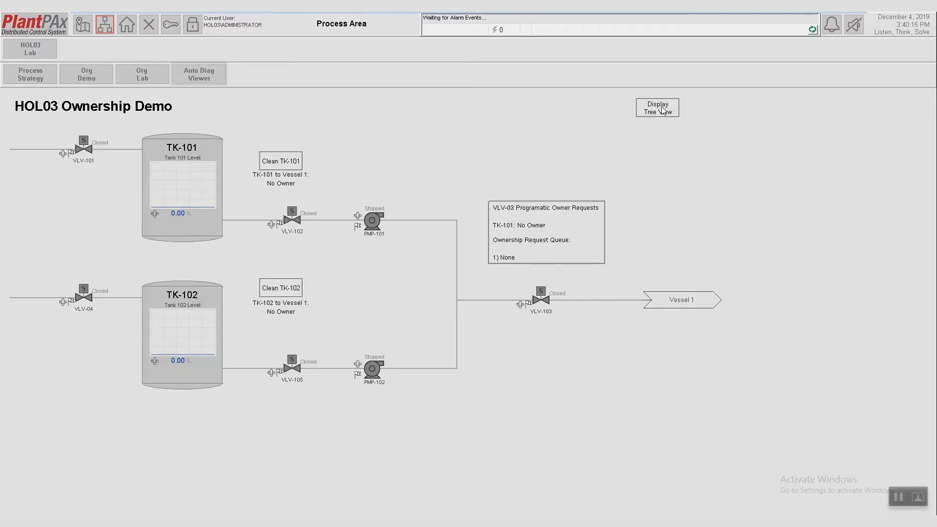
# Step: Show the tree view with Tank Farm, TK-101 VSL-1 and TK-102 VSL-1 expanded to their devices
pyautogui.click(657, 107)
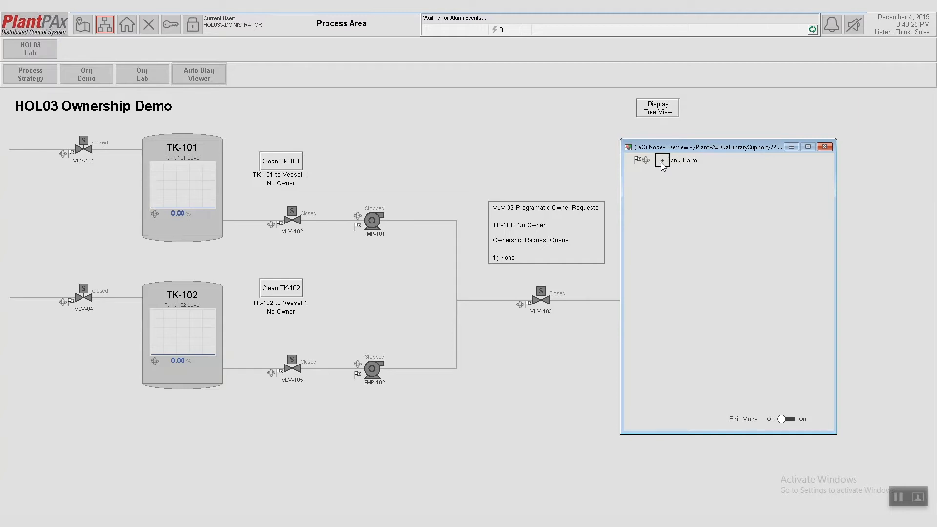
pyautogui.click(659, 159)
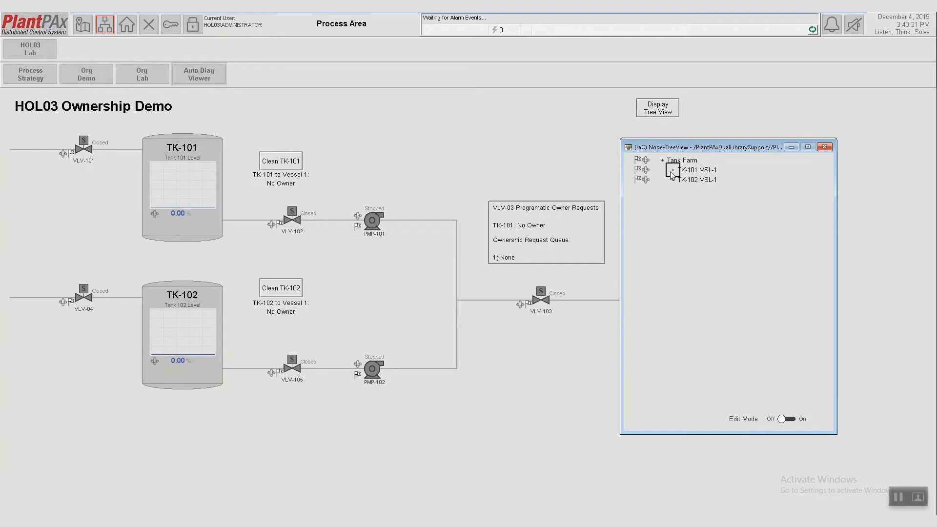
pyautogui.click(671, 169)
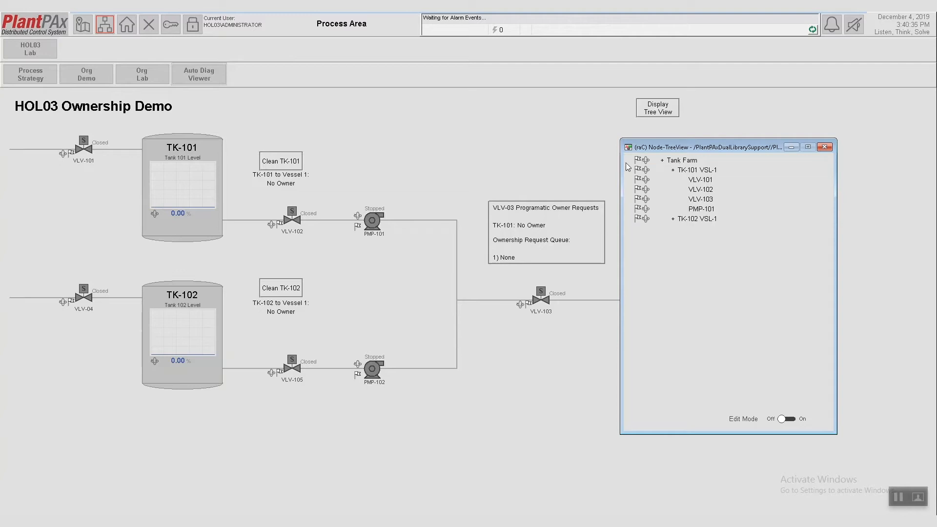
pyautogui.moveTo(86, 192)
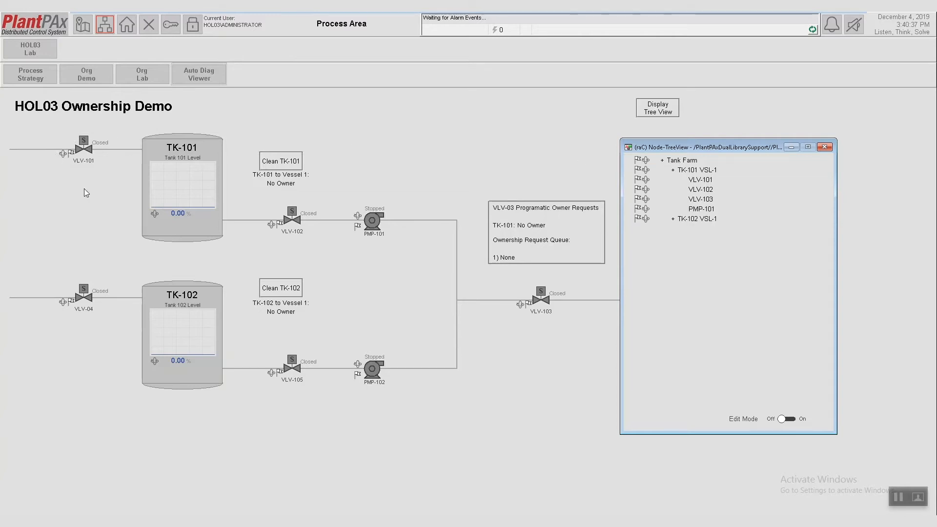
pyautogui.moveTo(685, 213)
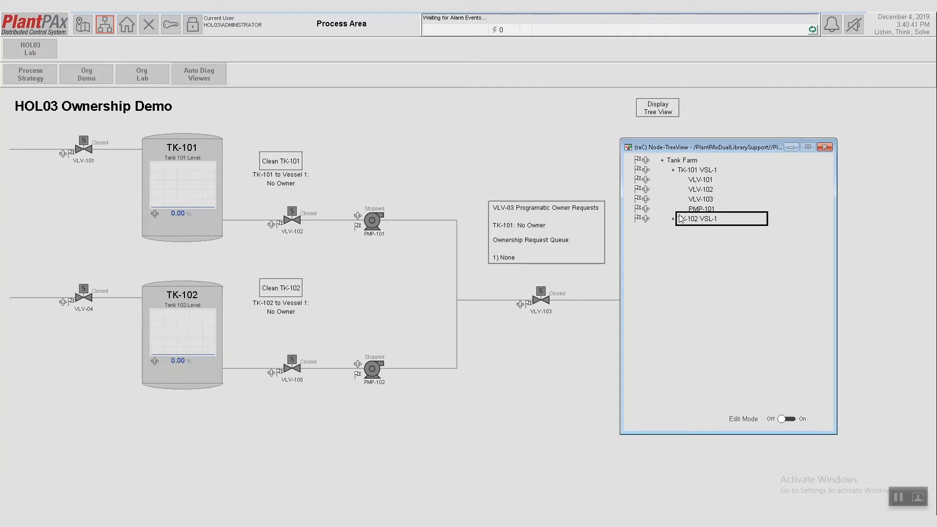
pyautogui.click(673, 219)
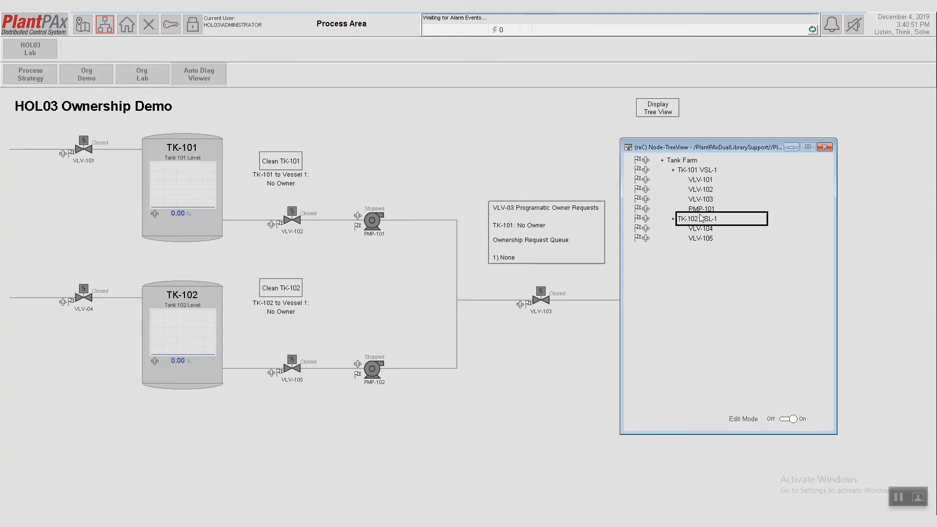
# Step: From TK-102 VSL-1's node settings add two child nodes, then dismiss its settings
pyautogui.doubleClick(699, 218)
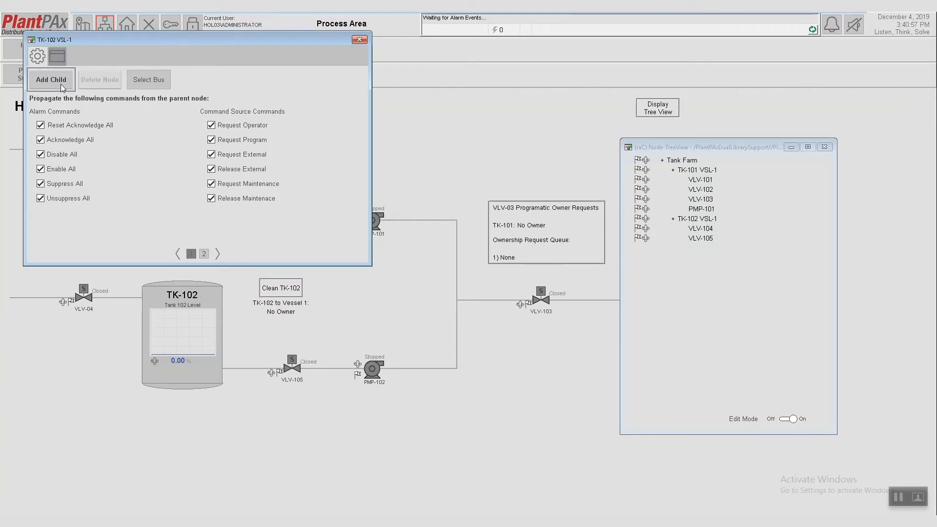
pyautogui.click(51, 79)
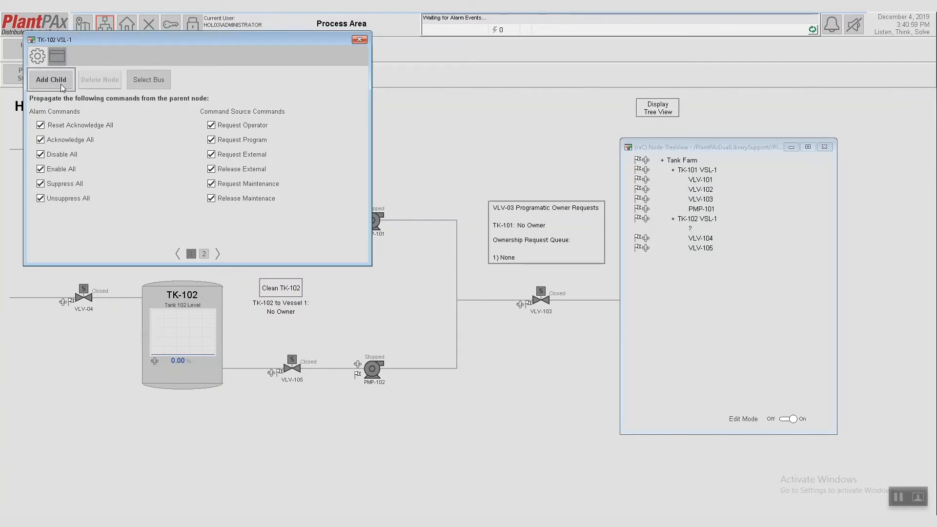
pyautogui.click(51, 79)
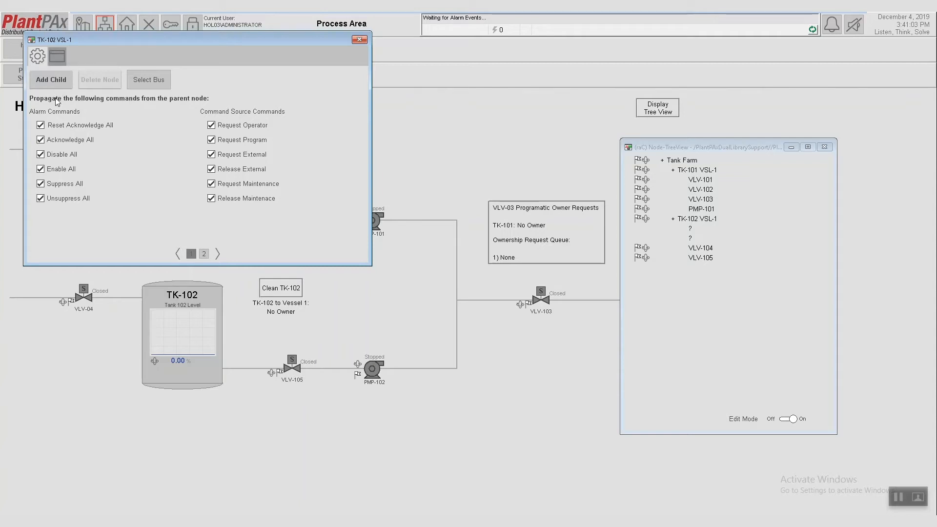
pyautogui.moveTo(78, 98)
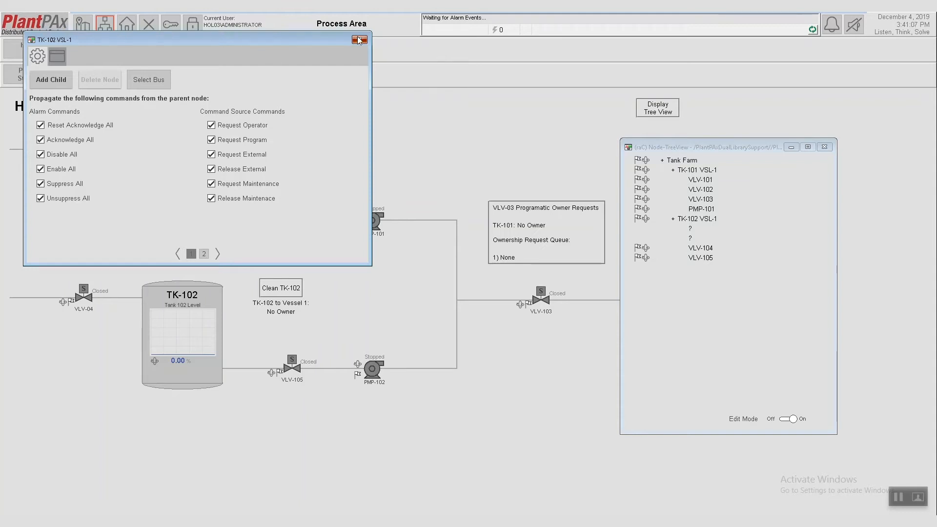
pyautogui.click(358, 40)
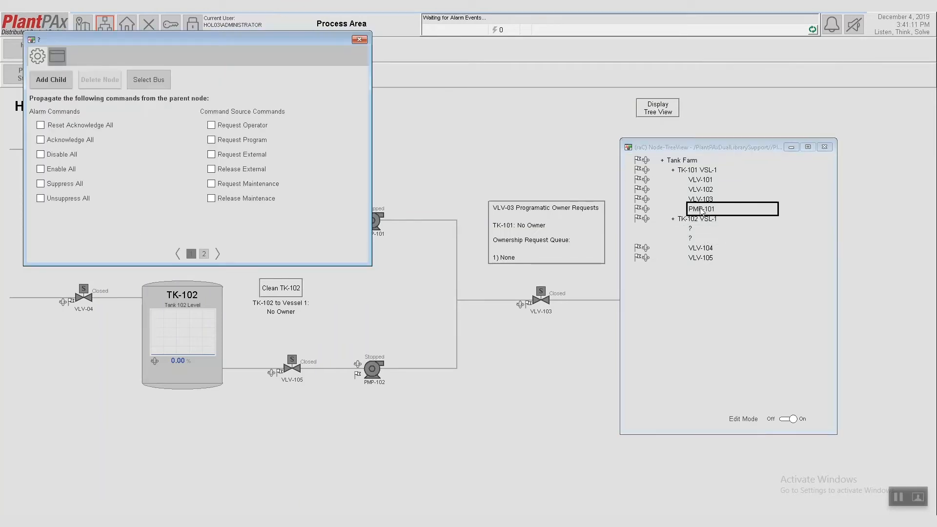
# Step: Bind the first new child node to PMP-102 via Bus Selection
pyautogui.click(148, 79)
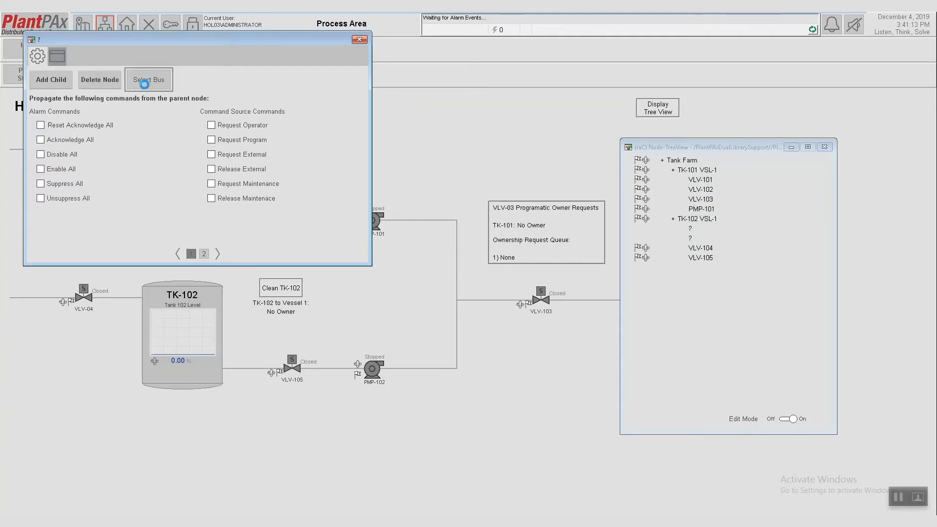
pyautogui.click(149, 79)
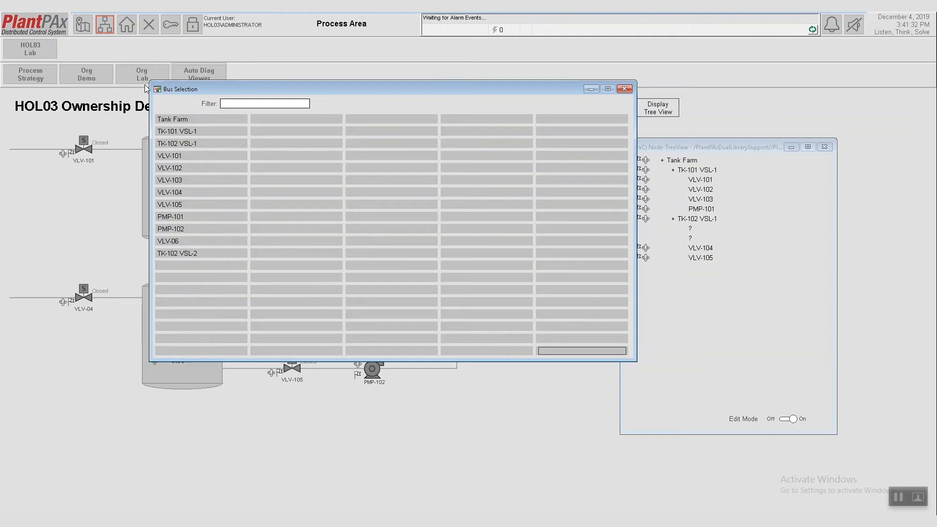
pyautogui.moveTo(55, 133)
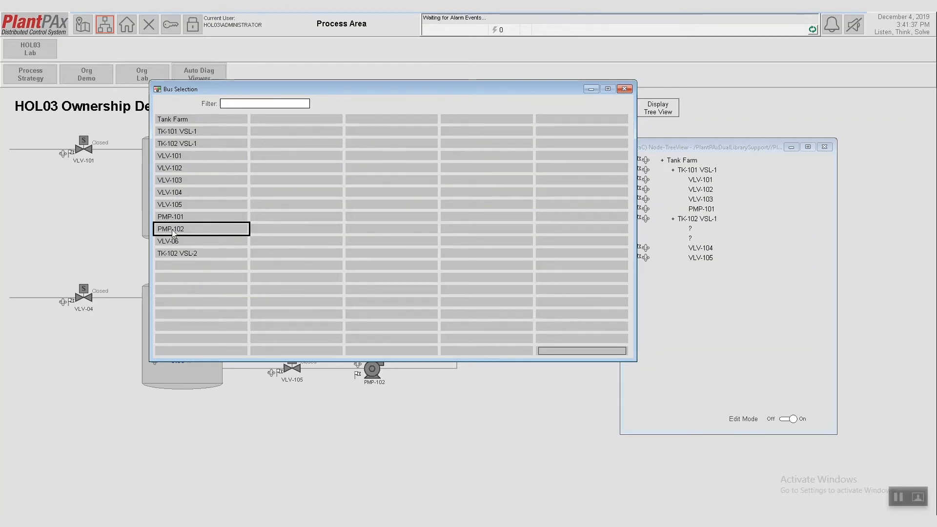
pyautogui.doubleClick(170, 228)
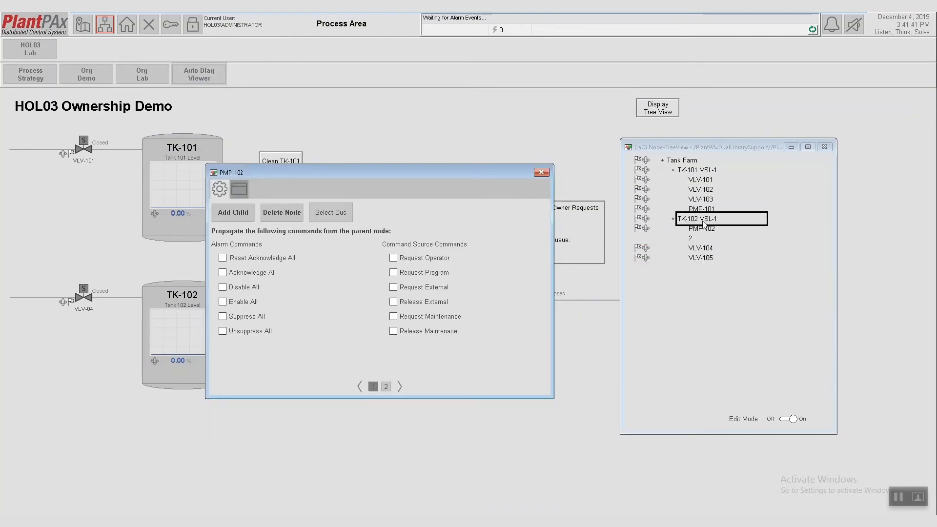
pyautogui.moveTo(716, 222)
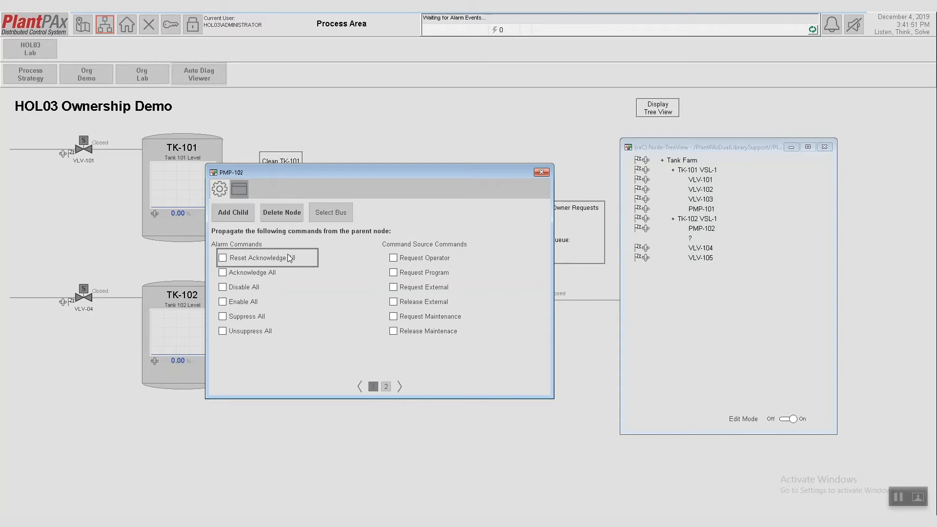
pyautogui.moveTo(293, 250)
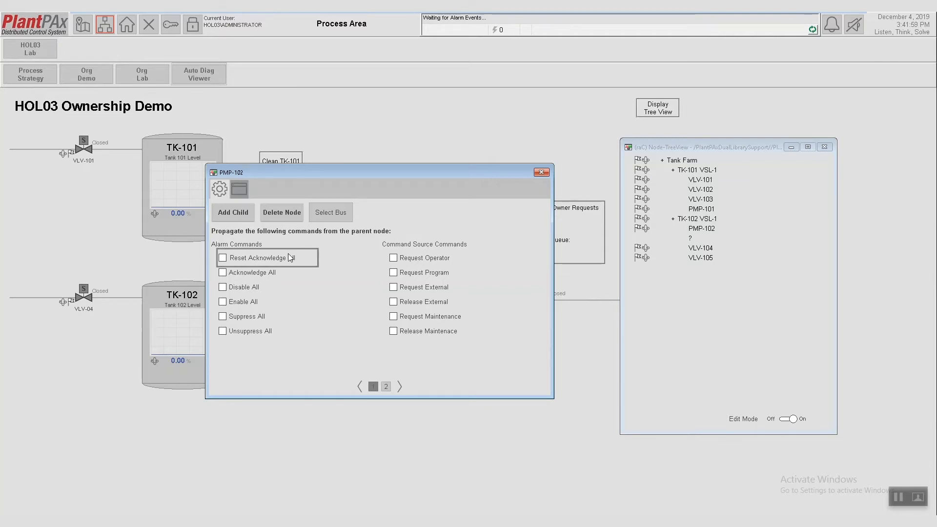
# Step: Enable all Alarm Commands and Command Source Commands propagation for PMP-102 and move to page 2
pyautogui.click(223, 256)
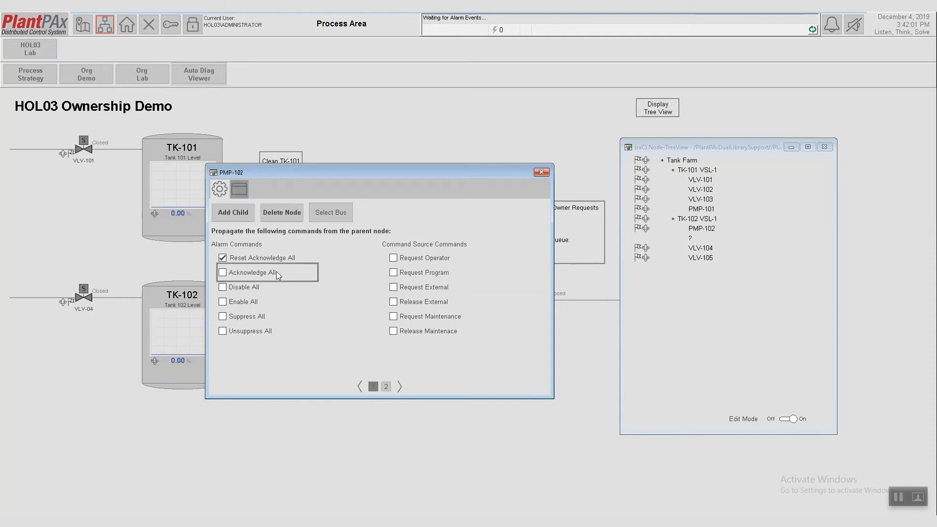
pyautogui.click(222, 273)
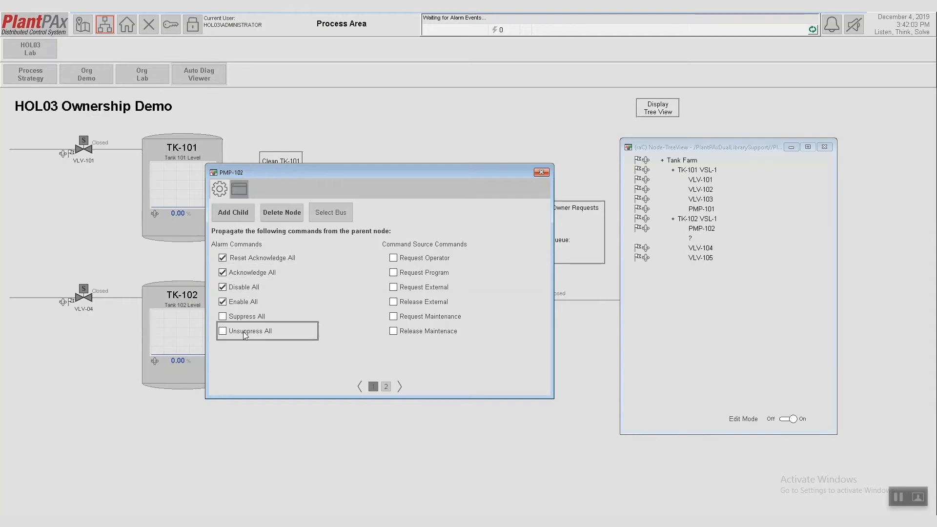
pyautogui.click(222, 331)
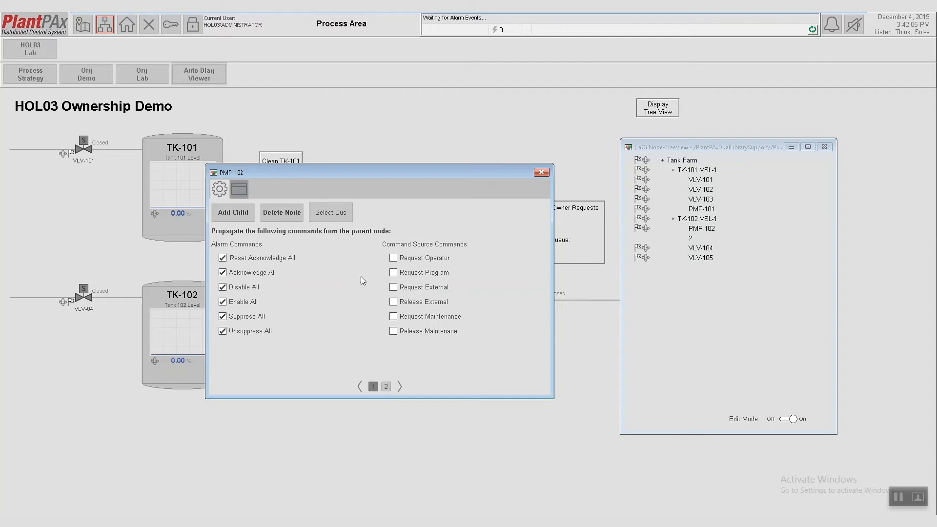
pyautogui.click(393, 258)
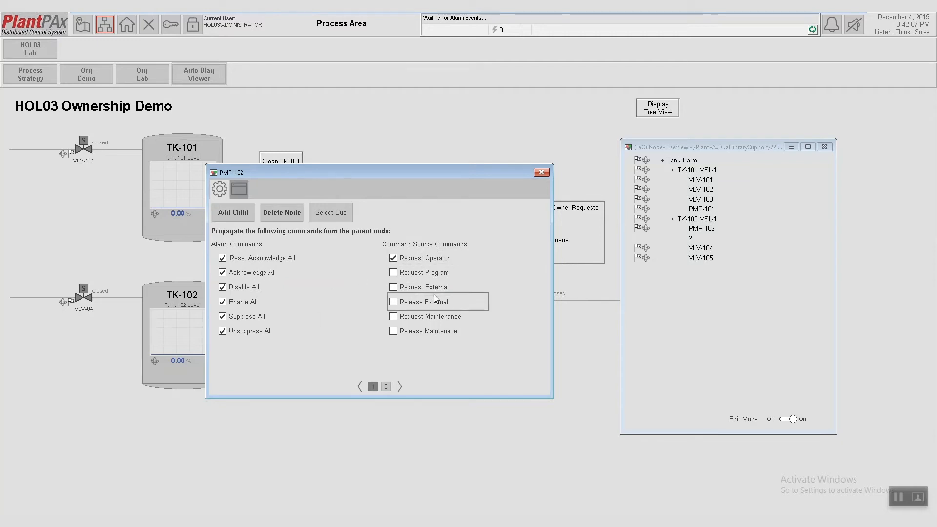
pyautogui.click(393, 316)
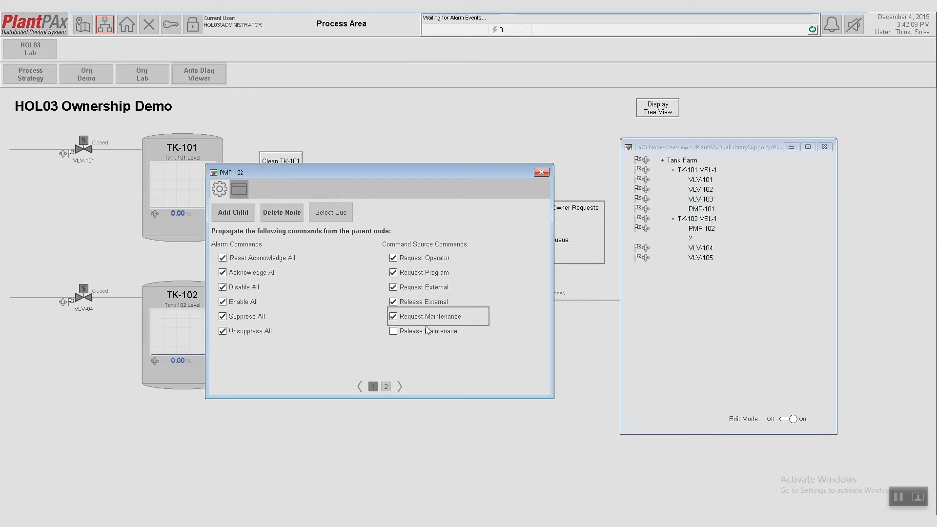
pyautogui.click(387, 387)
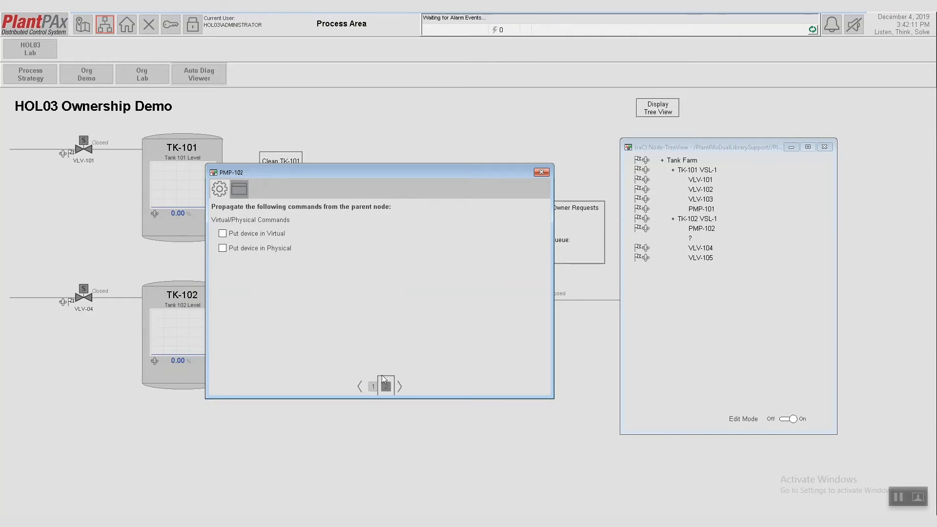
pyautogui.moveTo(306, 233)
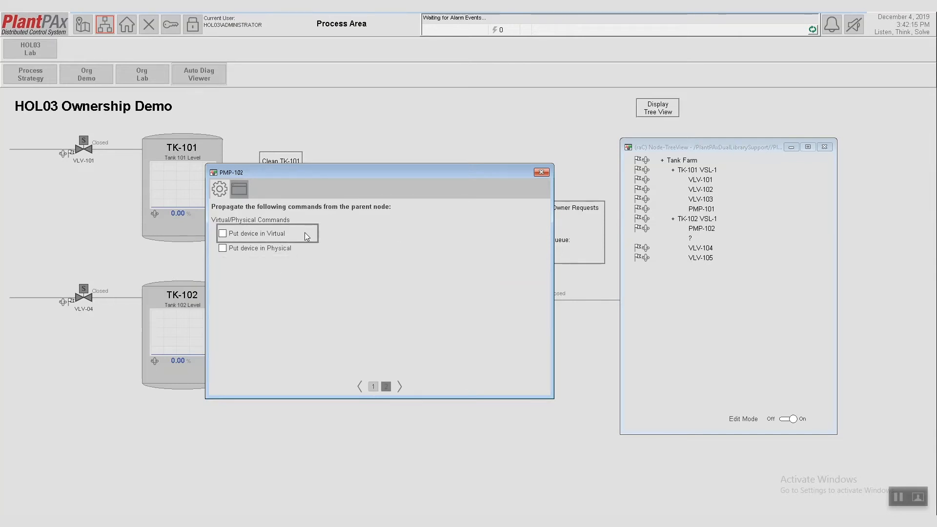
pyautogui.moveTo(296, 254)
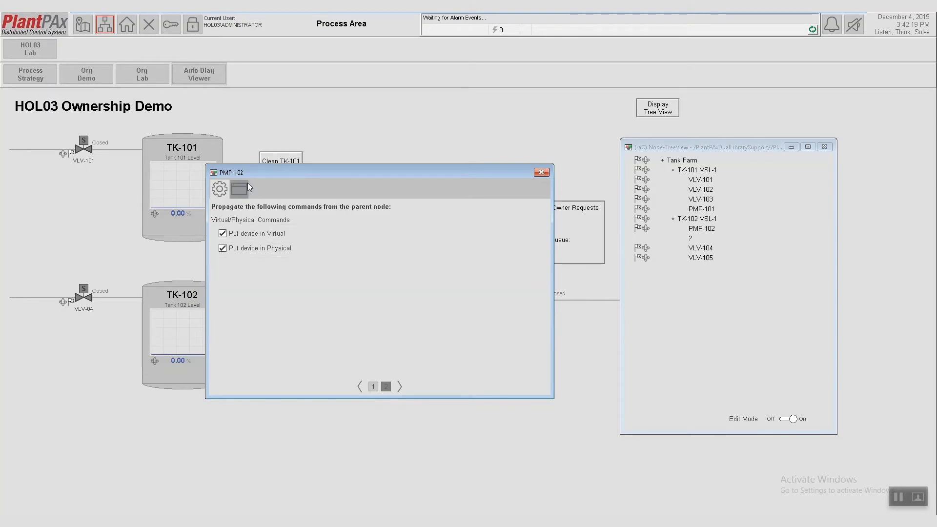
# Step: Review PMP-102's status propagation to its parent and close its node settings
pyautogui.click(399, 387)
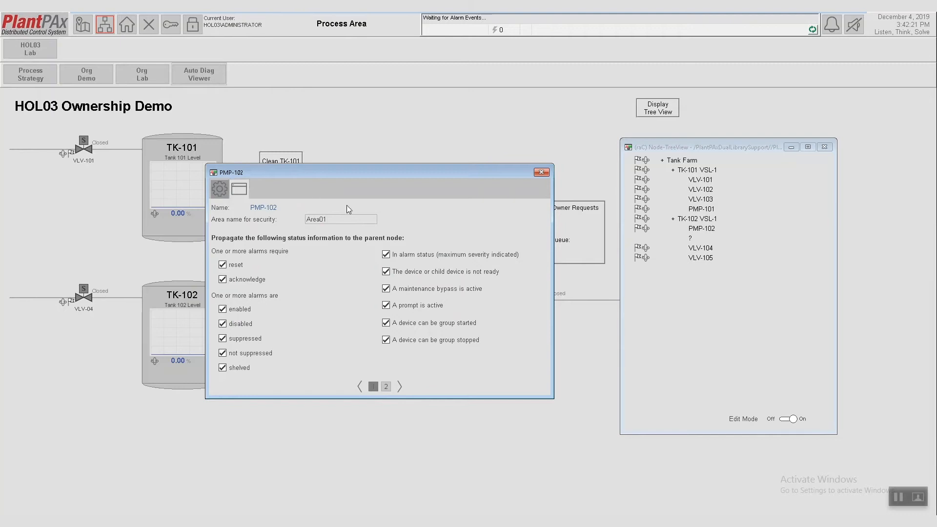
pyautogui.moveTo(432, 242)
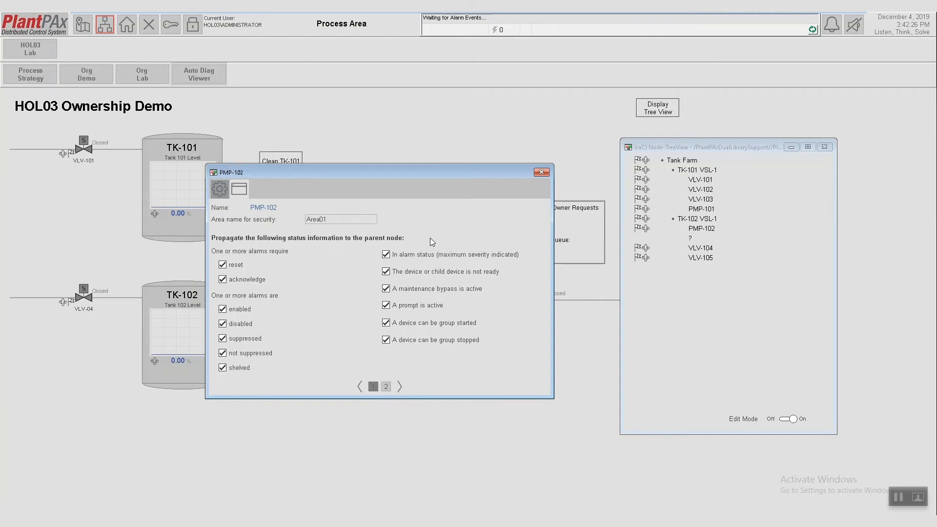
pyautogui.moveTo(542, 172)
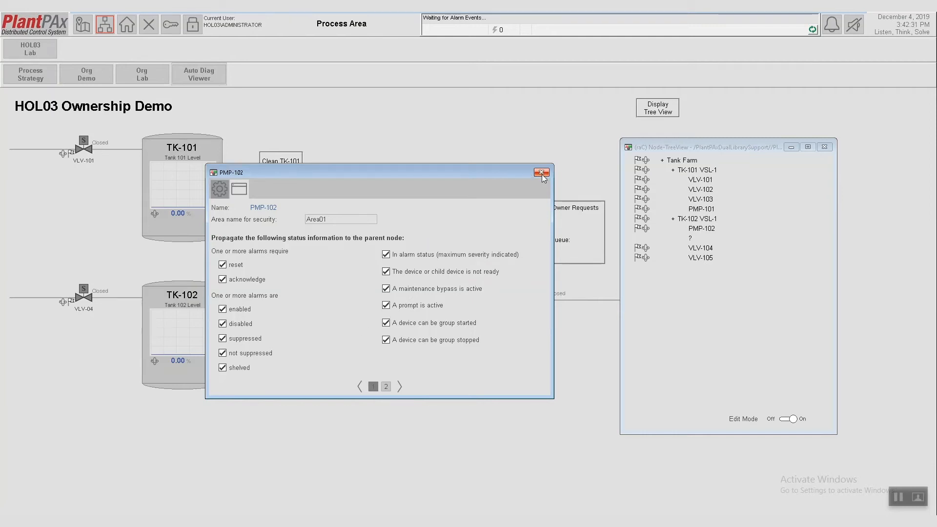
pyautogui.click(541, 172)
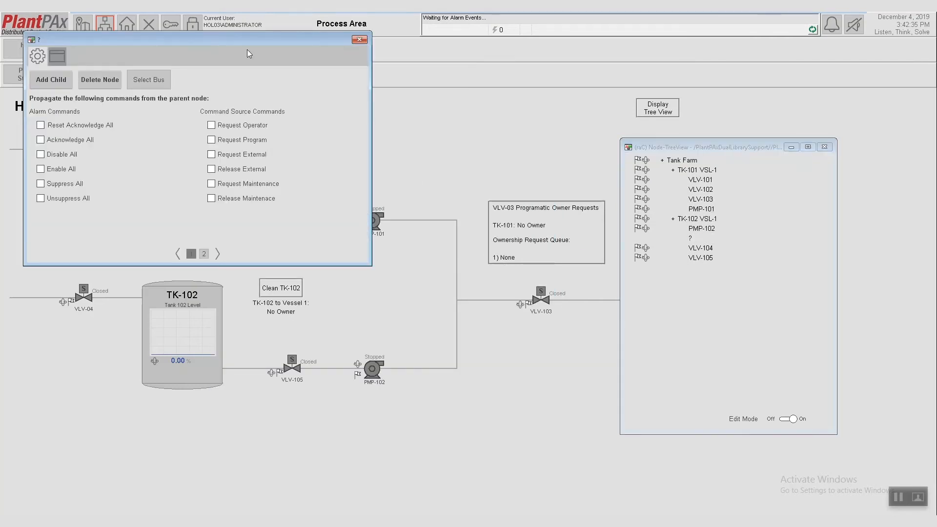
# Step: Bind the second child to VLV-103, enable its command and status propagation across all pages, and close it
pyautogui.click(149, 79)
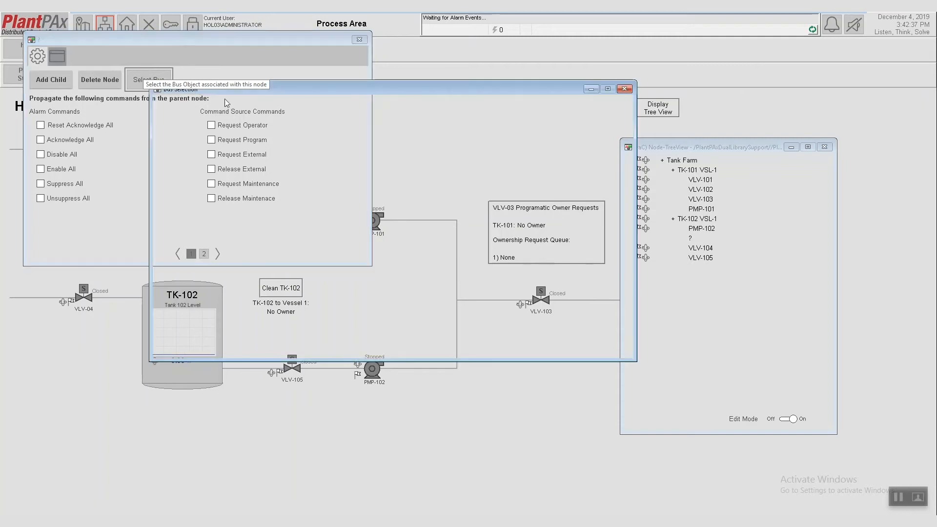
pyautogui.click(358, 39)
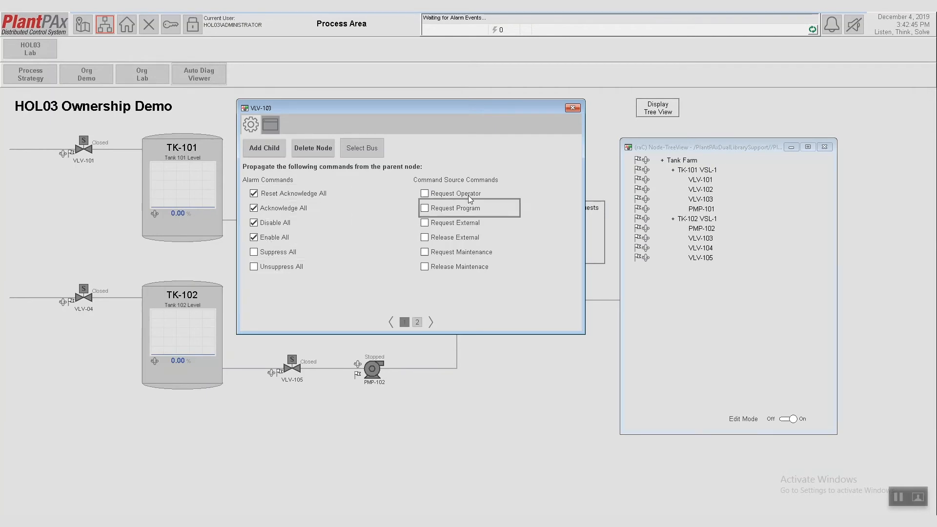
pyautogui.click(425, 193)
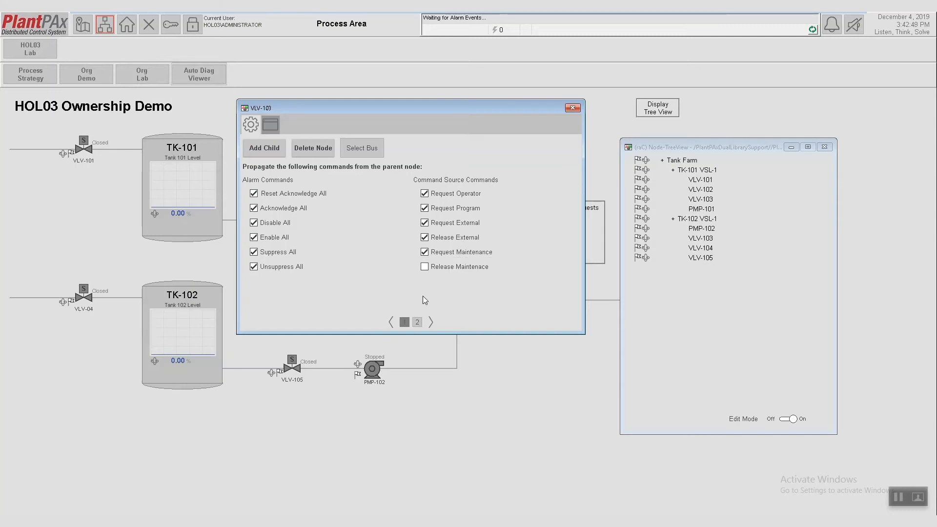
pyautogui.click(417, 322)
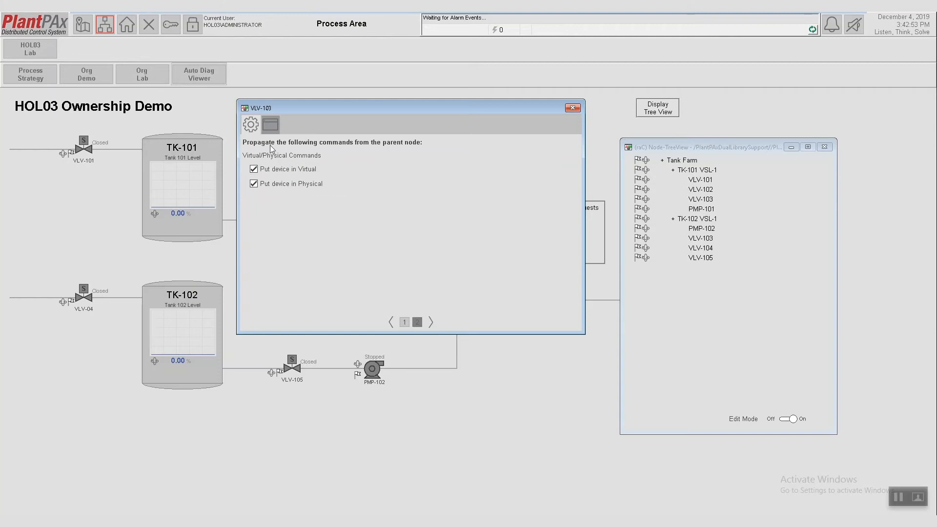
pyautogui.click(417, 322)
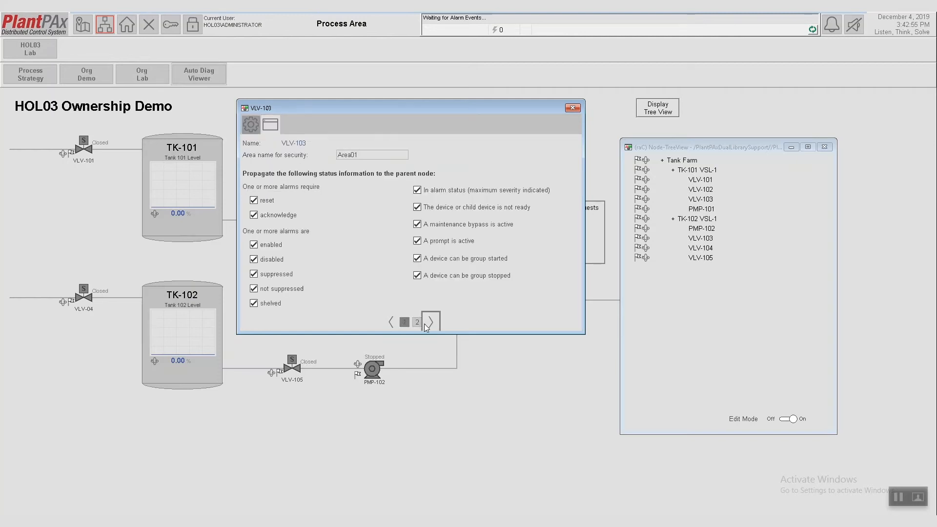
pyautogui.click(416, 322)
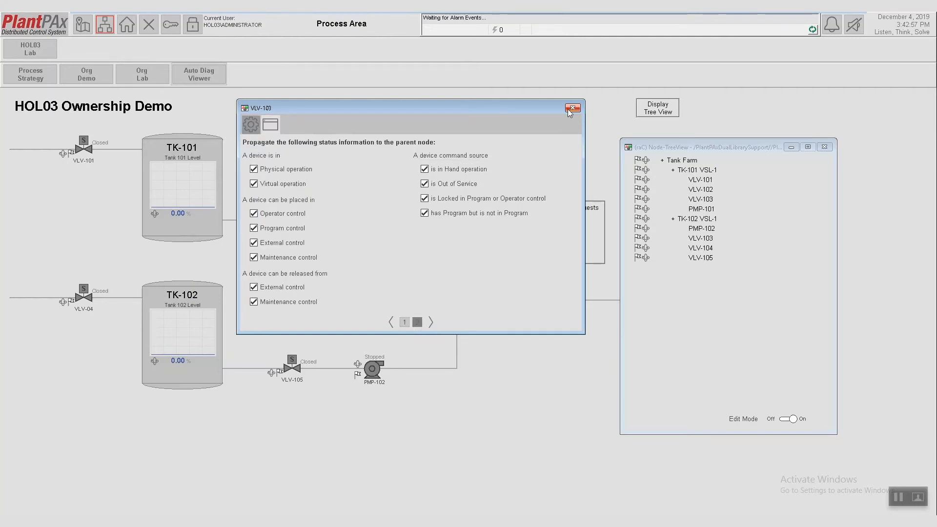
pyautogui.click(573, 109)
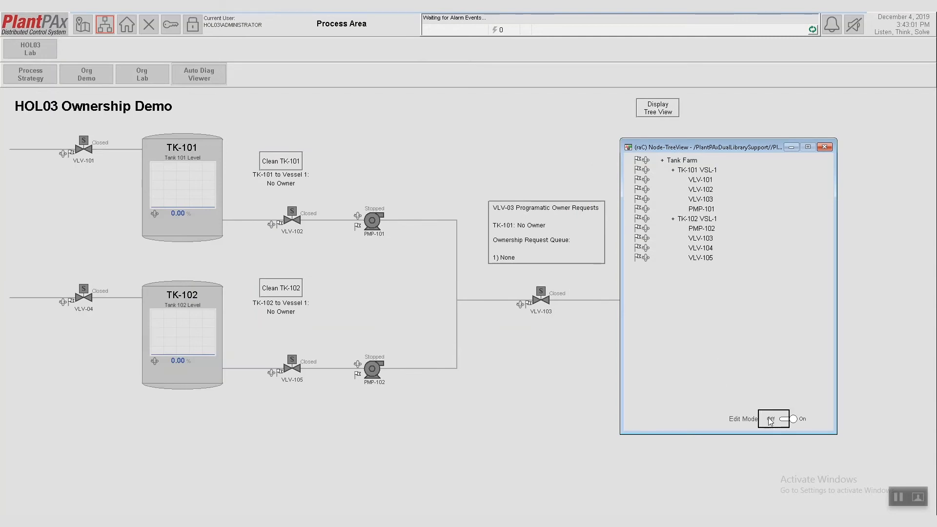
# Step: Switch Edit Mode off and bring up the Tank Farm node's faceplate
pyautogui.click(785, 418)
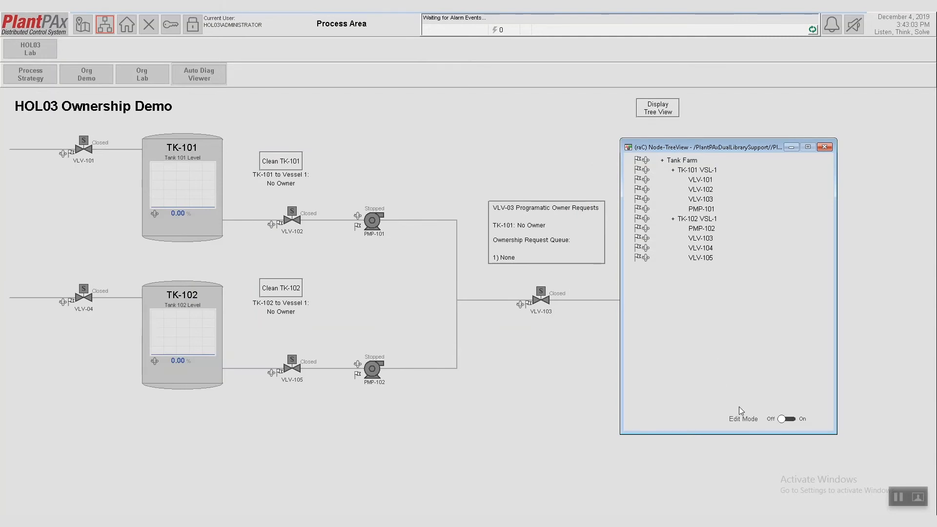
pyautogui.doubleClick(680, 160)
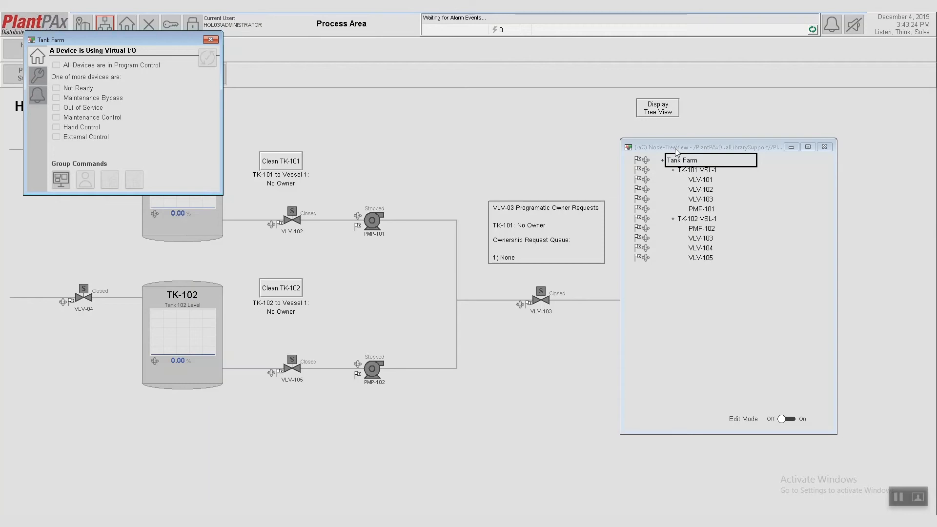
pyautogui.moveTo(60, 179)
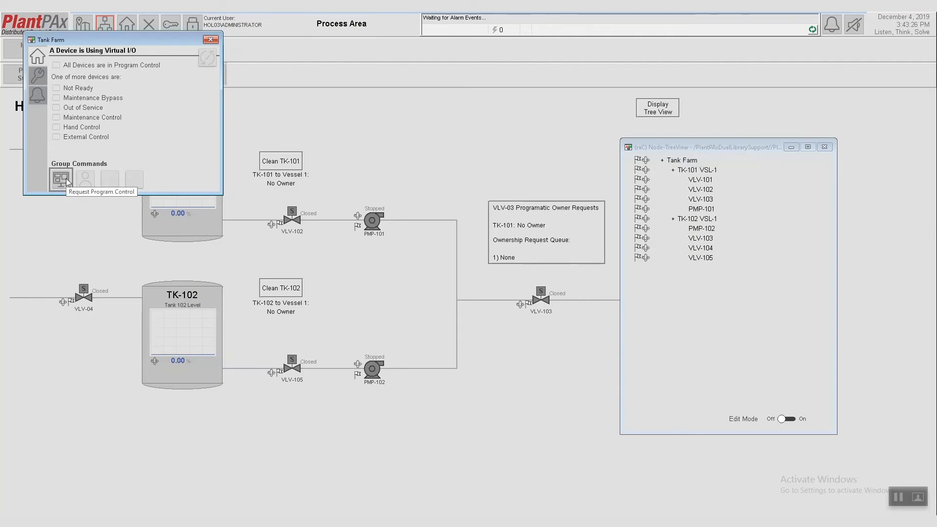
pyautogui.moveTo(85, 178)
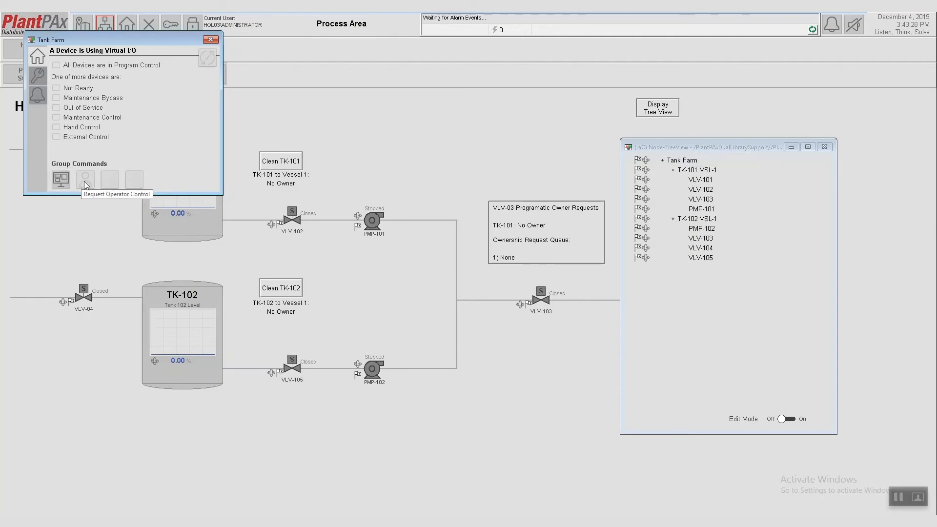
pyautogui.moveTo(37, 75)
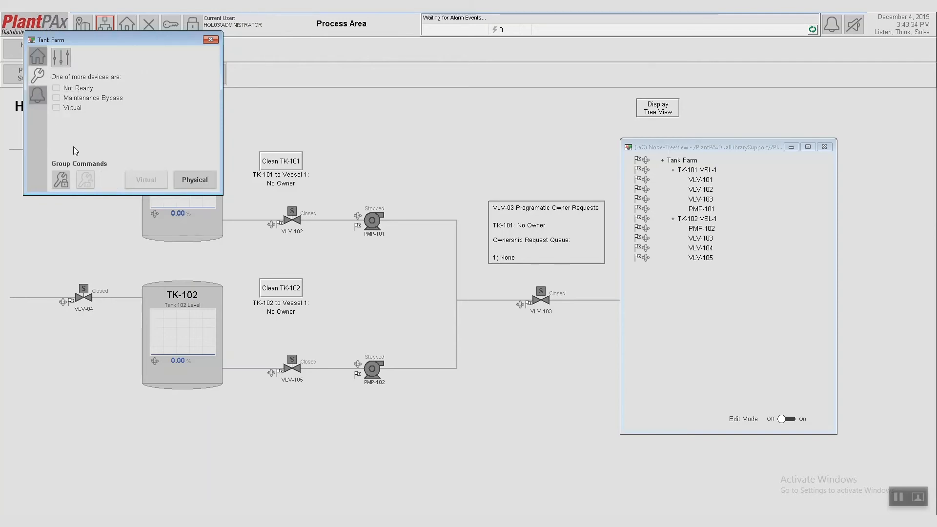
pyautogui.moveTo(61, 179)
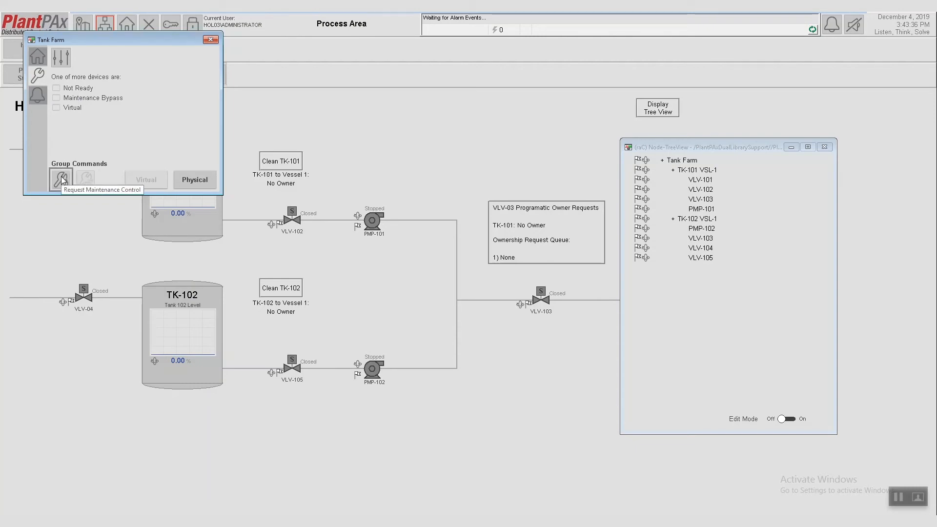
# Step: View the Tank Farm group's Alarms page, then return to its Home page
pyautogui.click(37, 95)
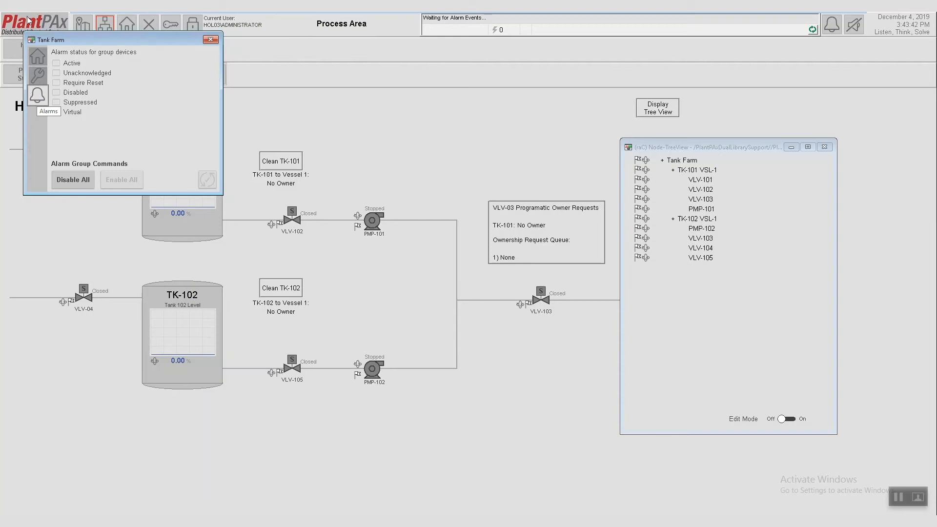
pyautogui.click(37, 56)
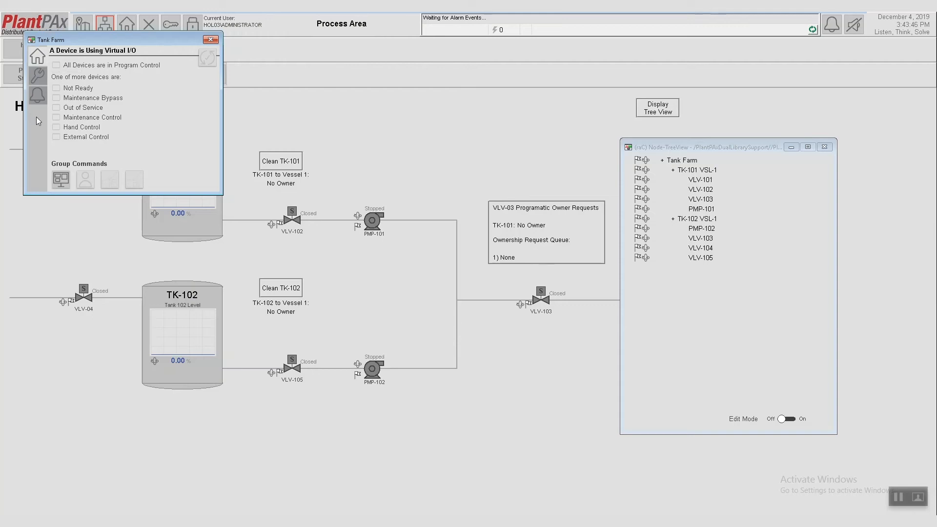
pyautogui.moveTo(60, 180)
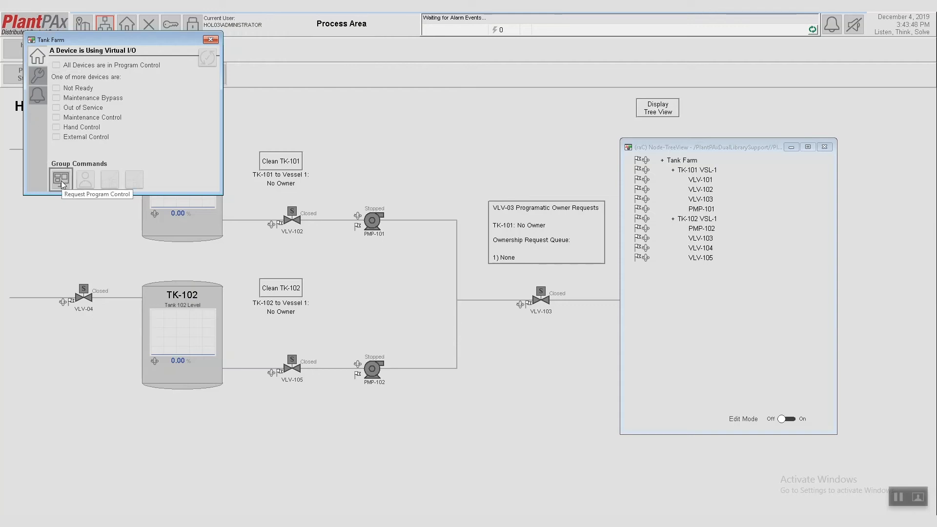
pyautogui.moveTo(627, 158)
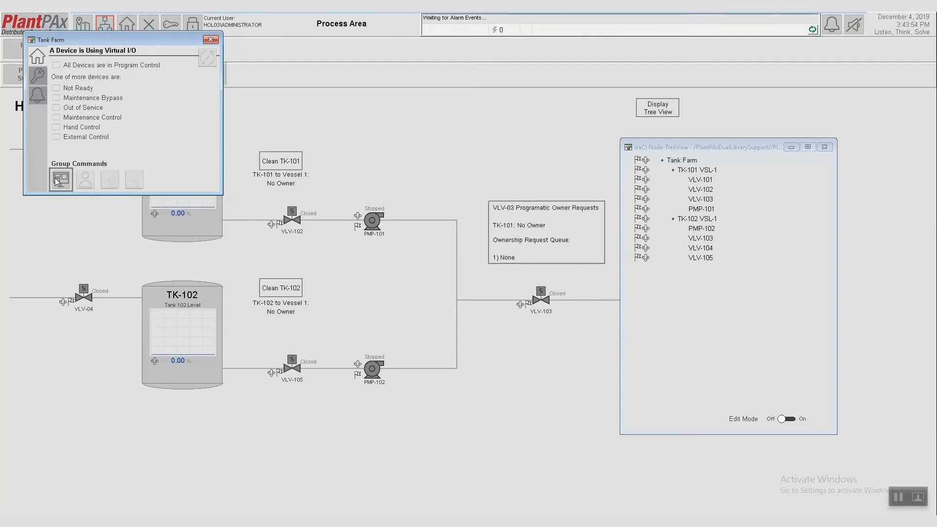
pyautogui.moveTo(60, 180)
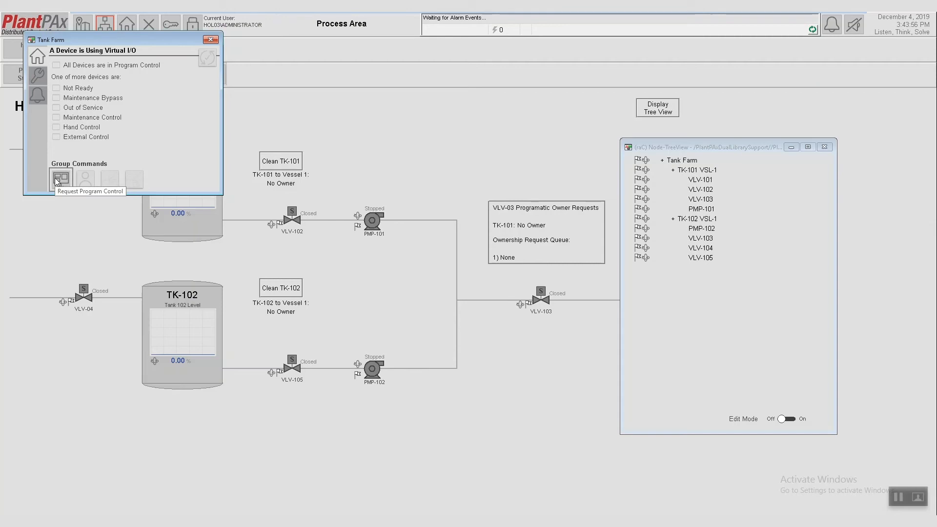
# Step: Issue Request Program Control for all Tank Farm devices
pyautogui.click(61, 177)
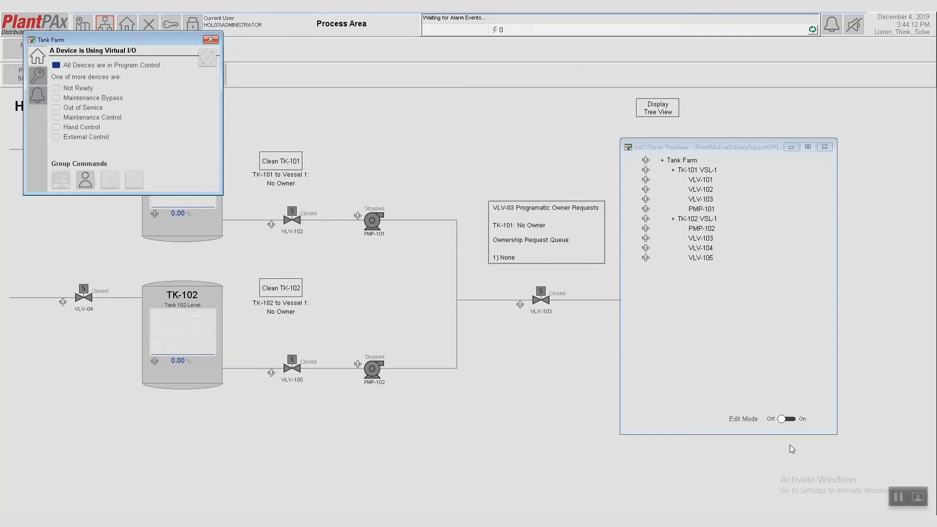
pyautogui.moveTo(389, 291)
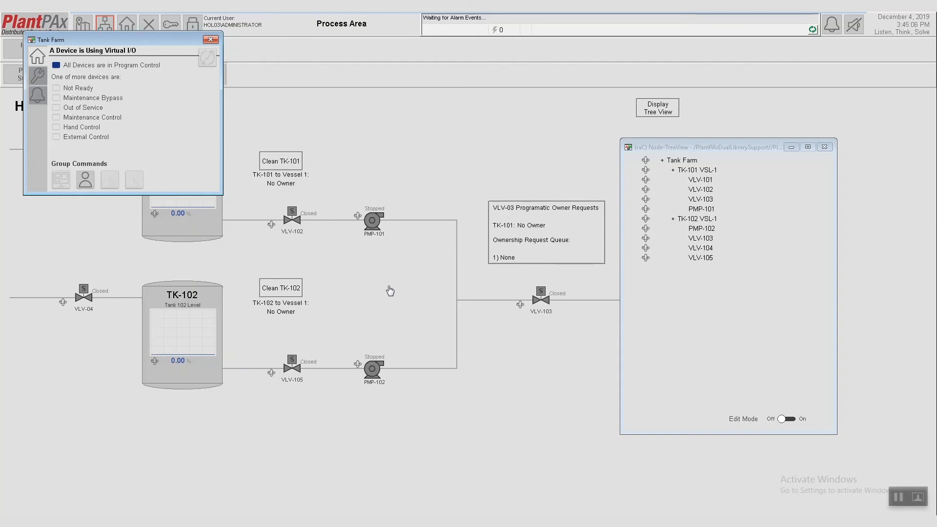
pyautogui.moveTo(375, 284)
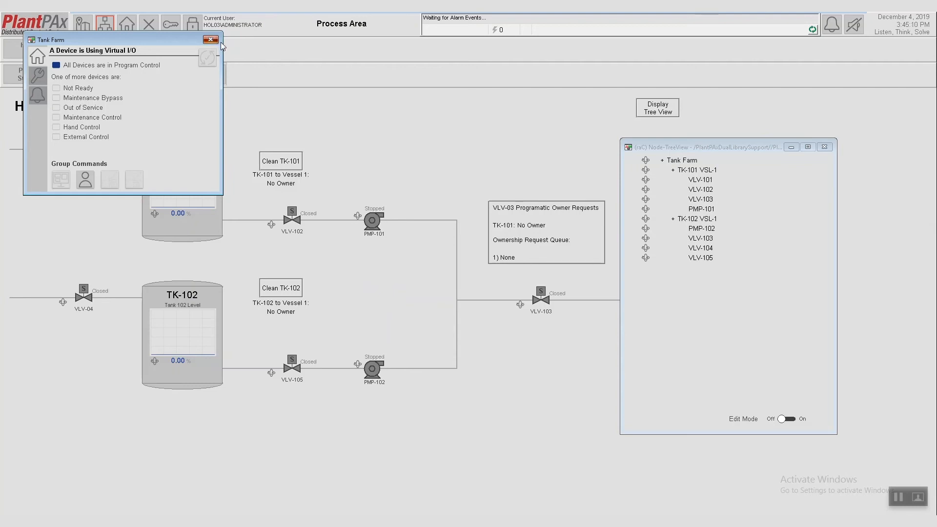
# Step: Close the Tank Farm faceplate to return to the HOL03 Ownership Demo display
pyautogui.click(210, 40)
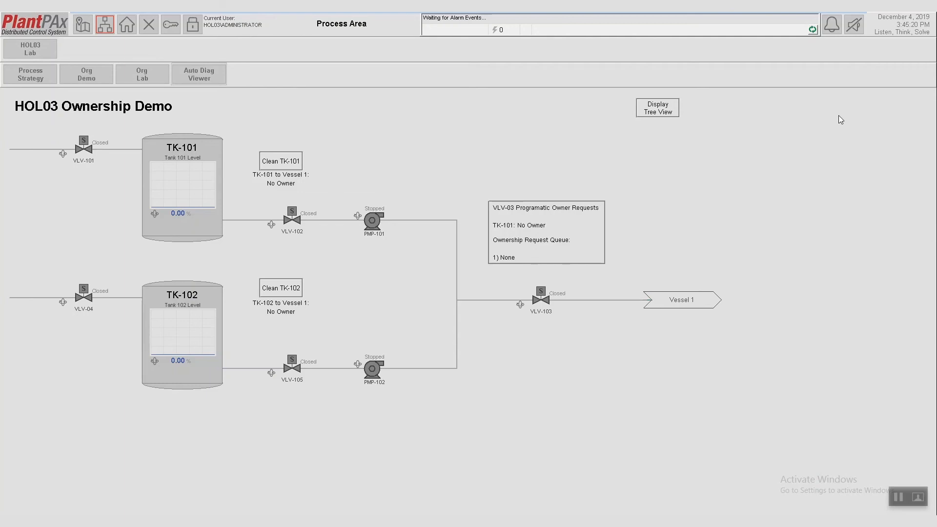
pyautogui.moveTo(613, 303)
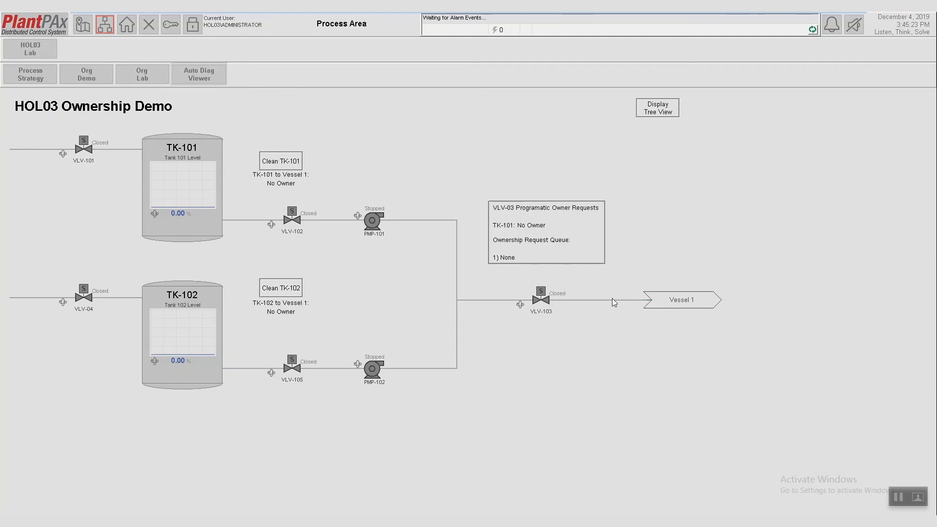
pyautogui.moveTo(507, 299)
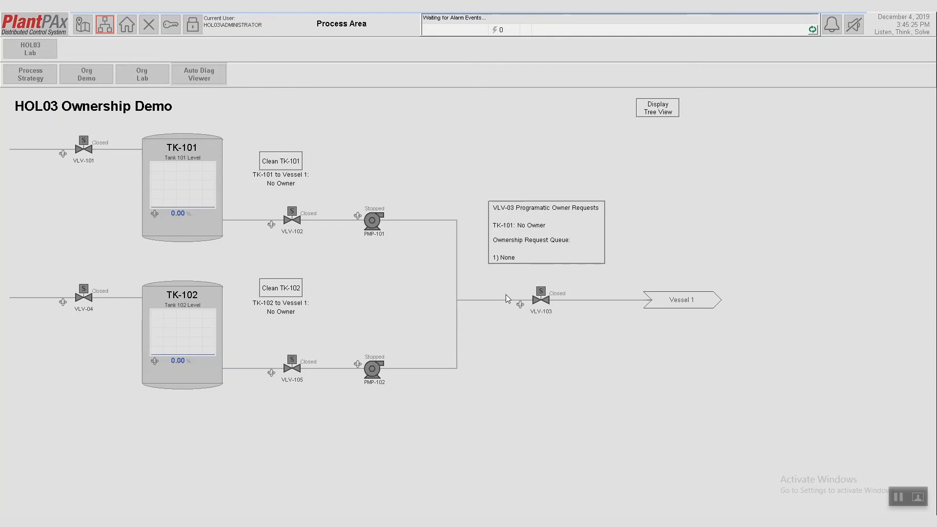
pyautogui.moveTo(544, 327)
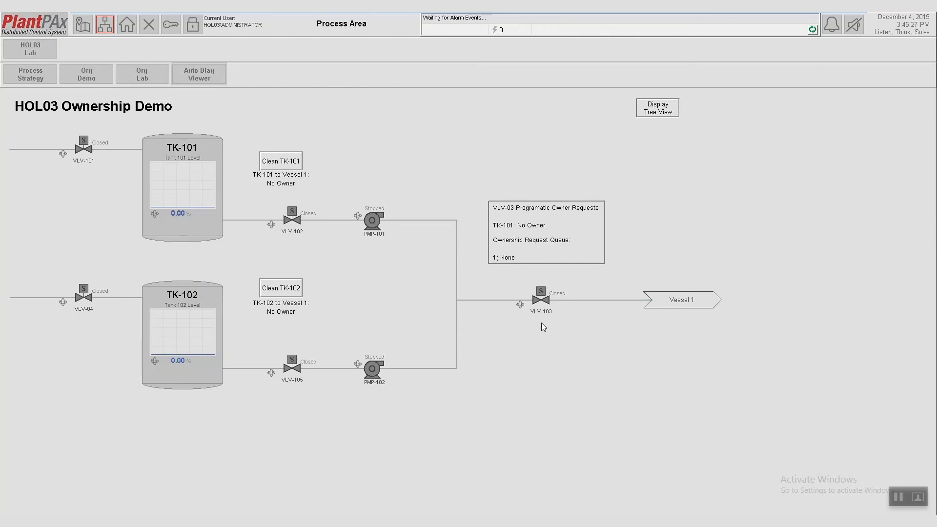
pyautogui.moveTo(540, 300)
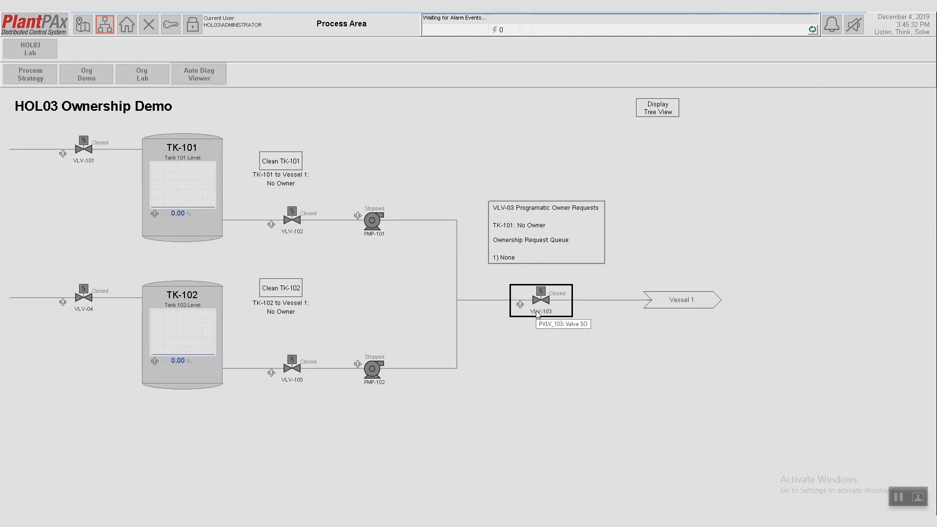
pyautogui.moveTo(537, 315)
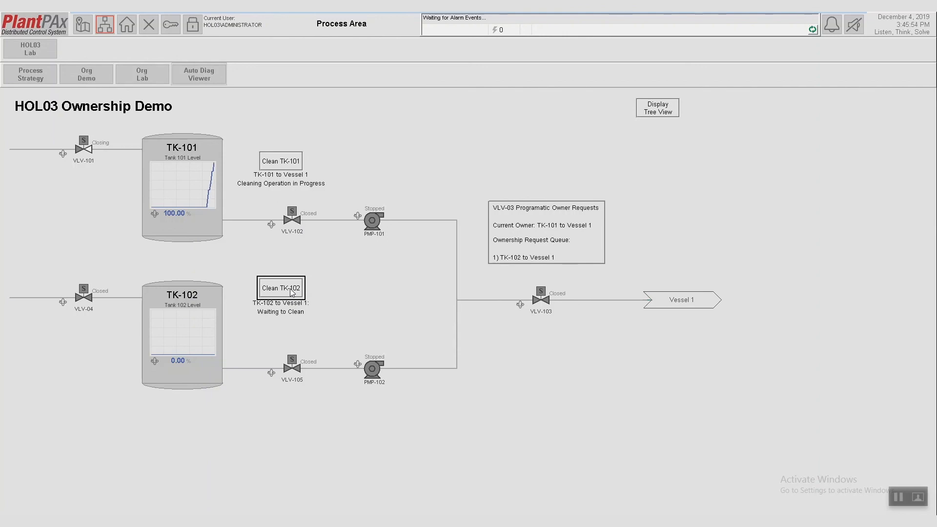
pyautogui.moveTo(67, 342)
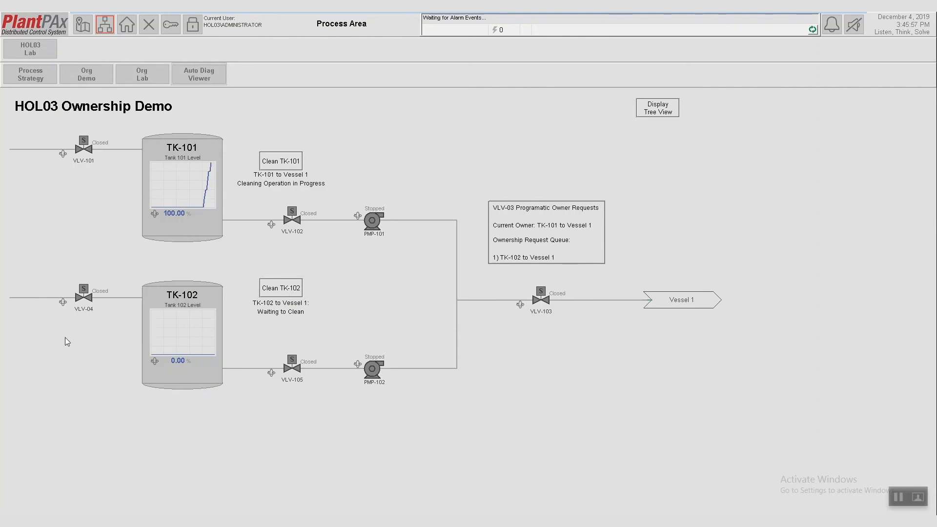